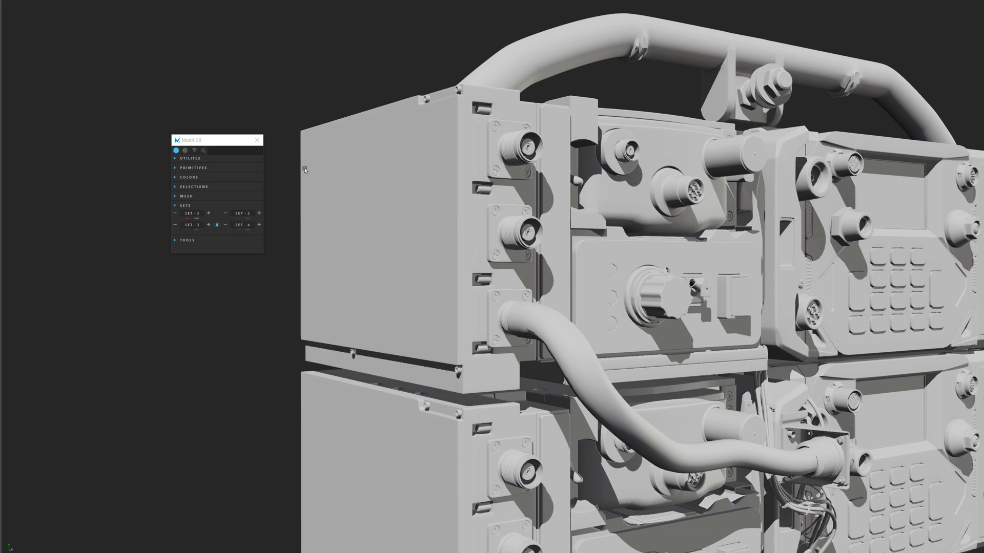
left_click(326, 154)
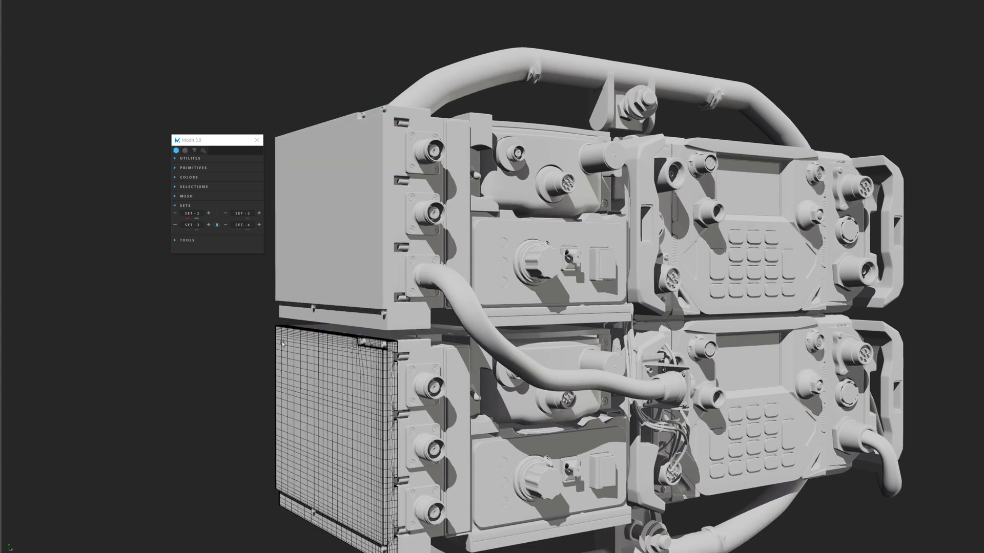
mouse_move(322, 121)
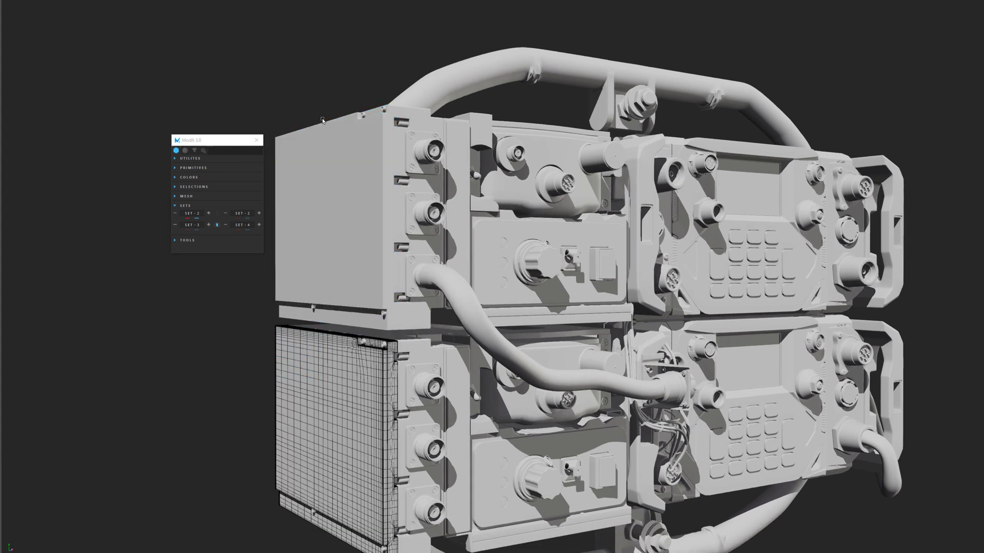